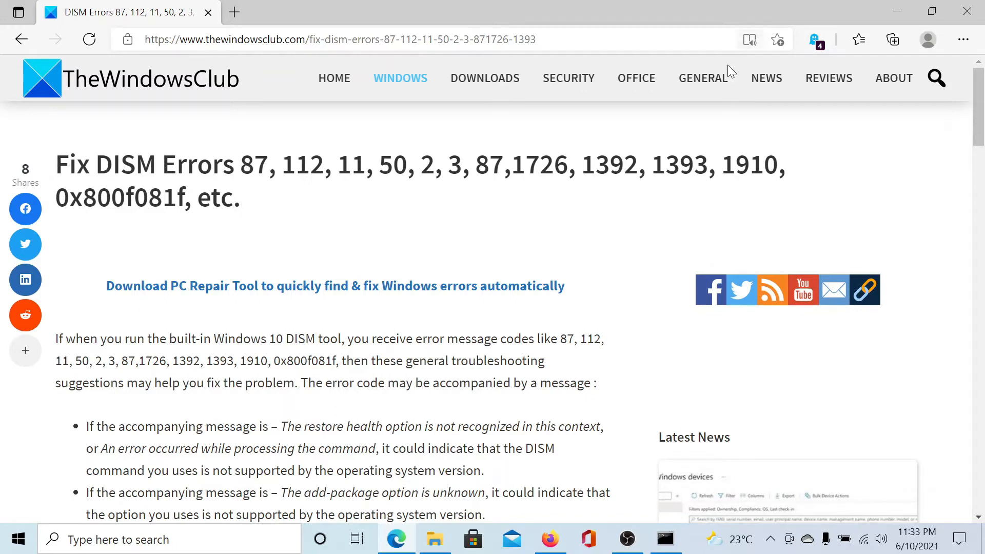
Scroll to the Fix DISM Error steps and launch Command Prompt as administrator.
scroll(down, 3)
text(comm)
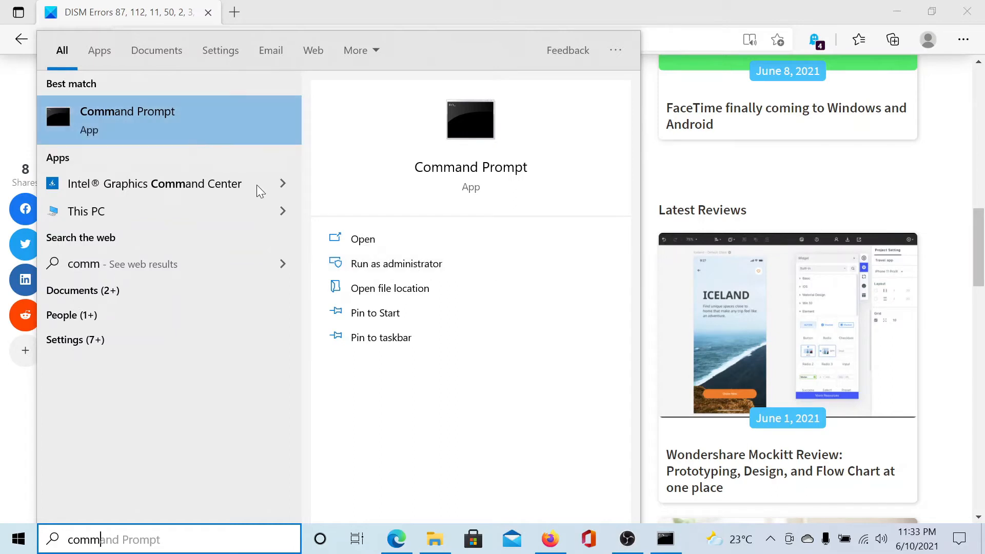
click(397, 263)
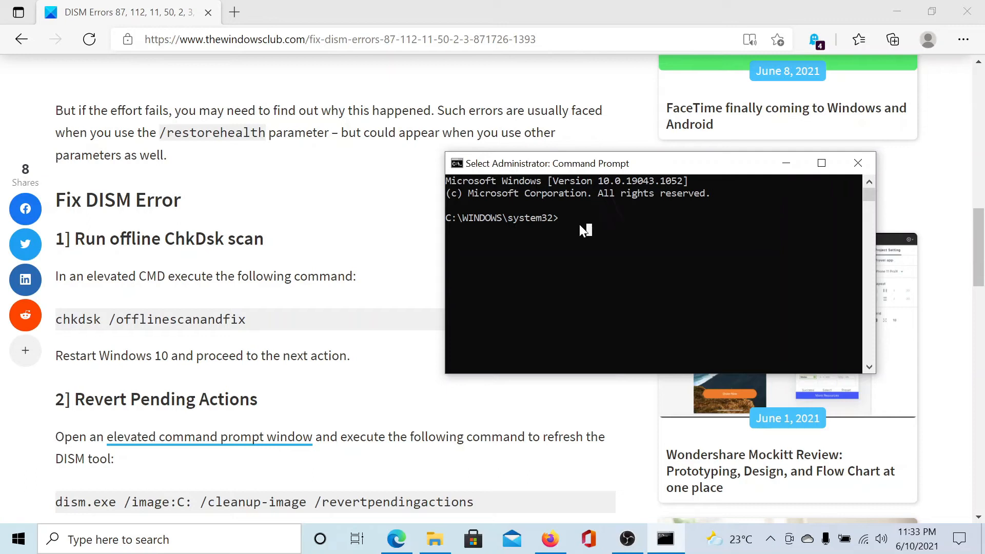
Dismiss the elevated Command Prompt to reveal the ChkDsk and revert-pending-actions steps.
double_click(180, 320)
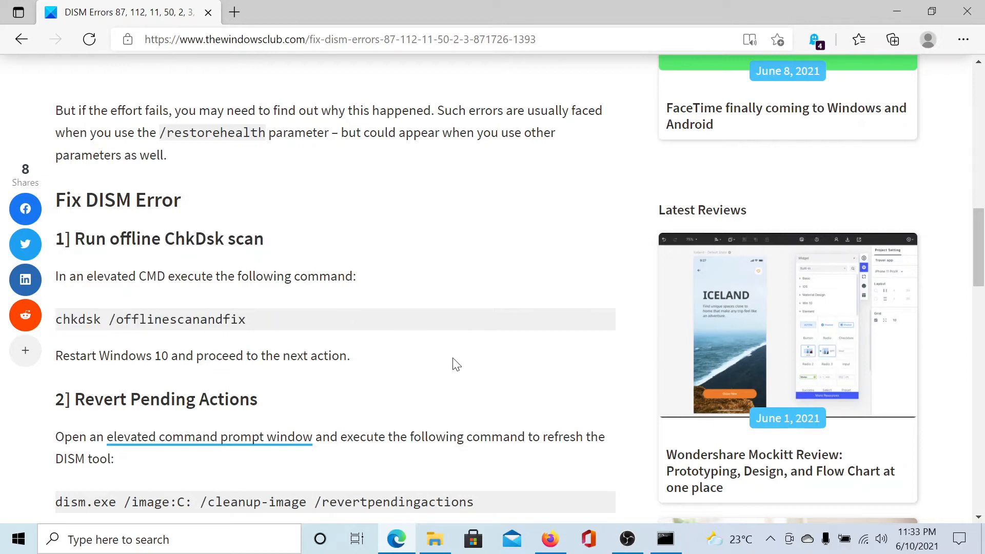
click(665, 539)
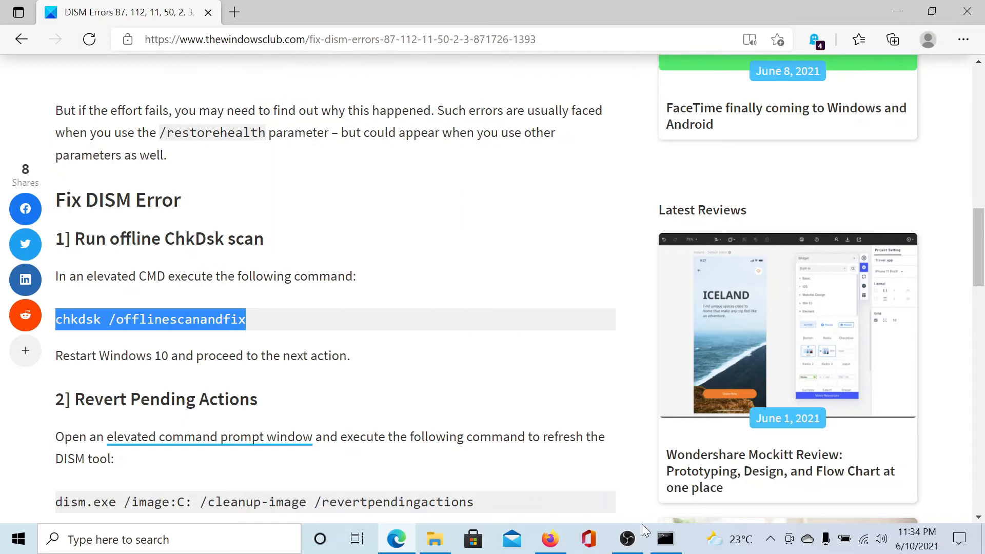
click(664, 539)
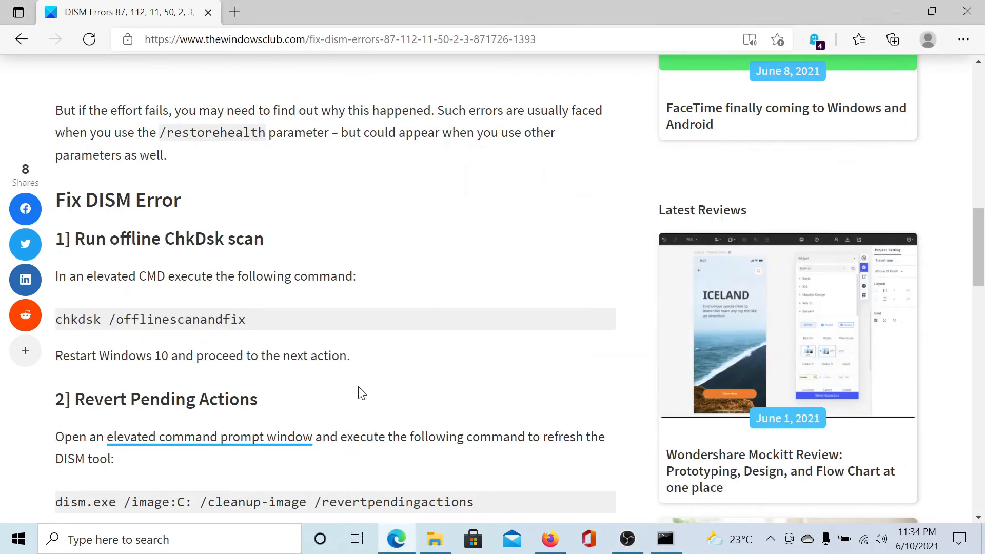
scroll(down, 3)
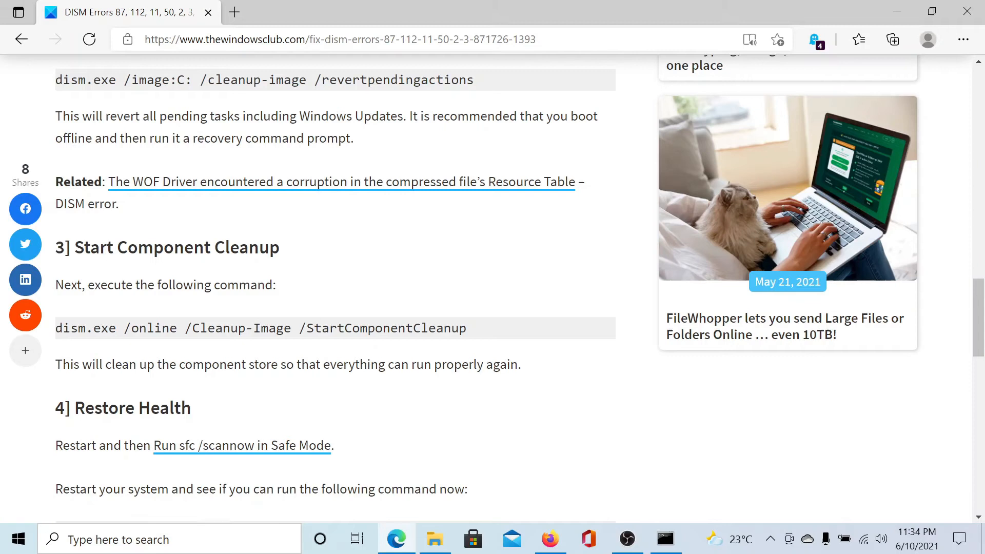
mouse_move(192, 267)
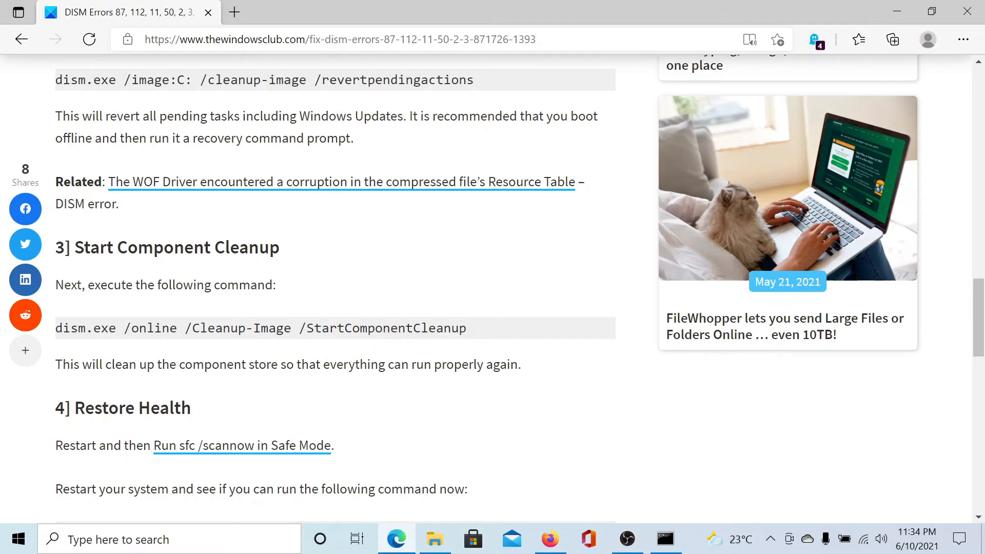
mouse_move(490, 332)
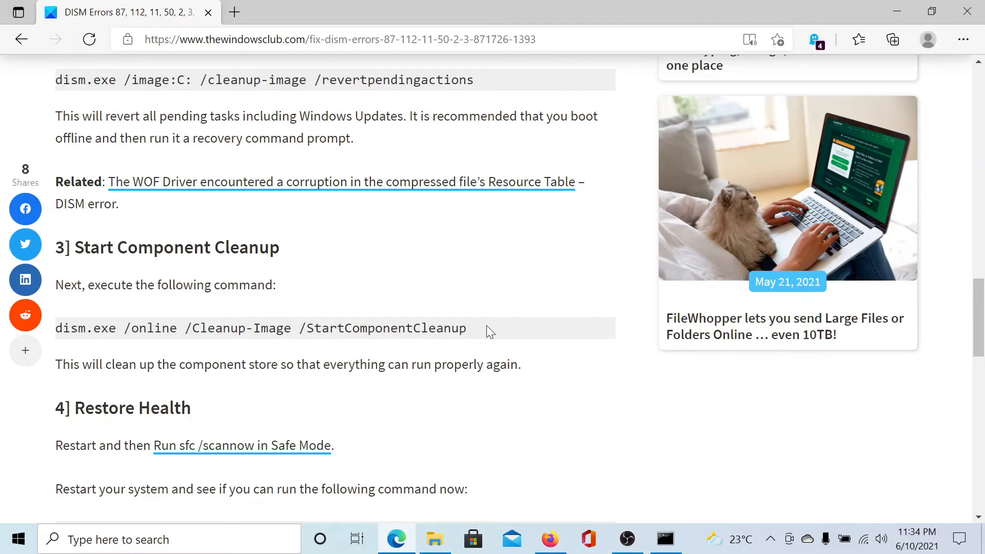
Scroll past Start Component Cleanup to the RestoreHealth command and Related Reads.
scroll(down, 3)
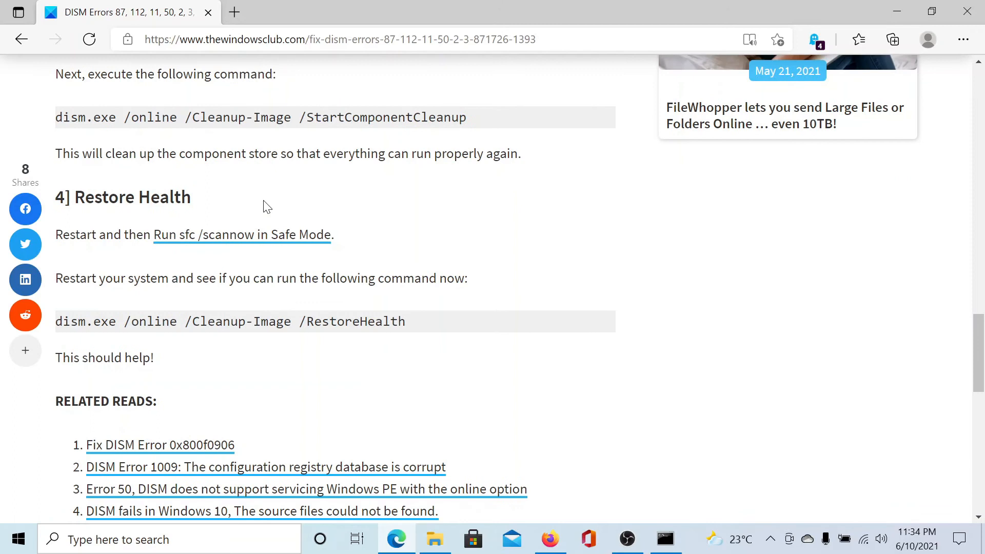